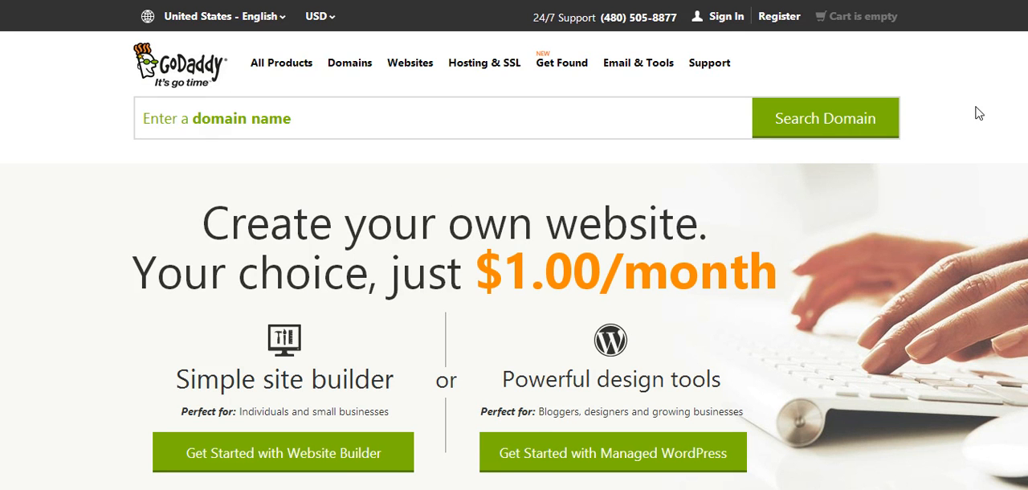
Step: Open the Sign In form and enter username 'pflanz' and the password
click(725, 16)
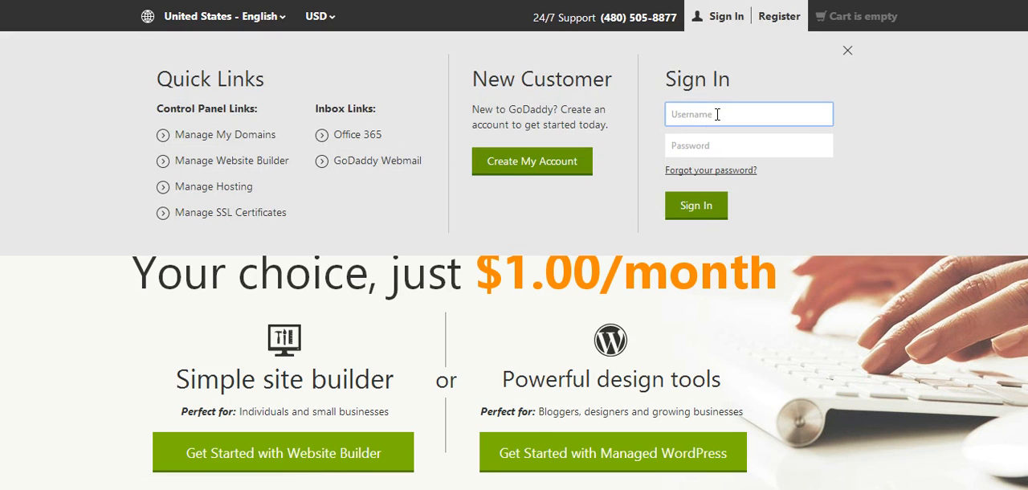
text(t)
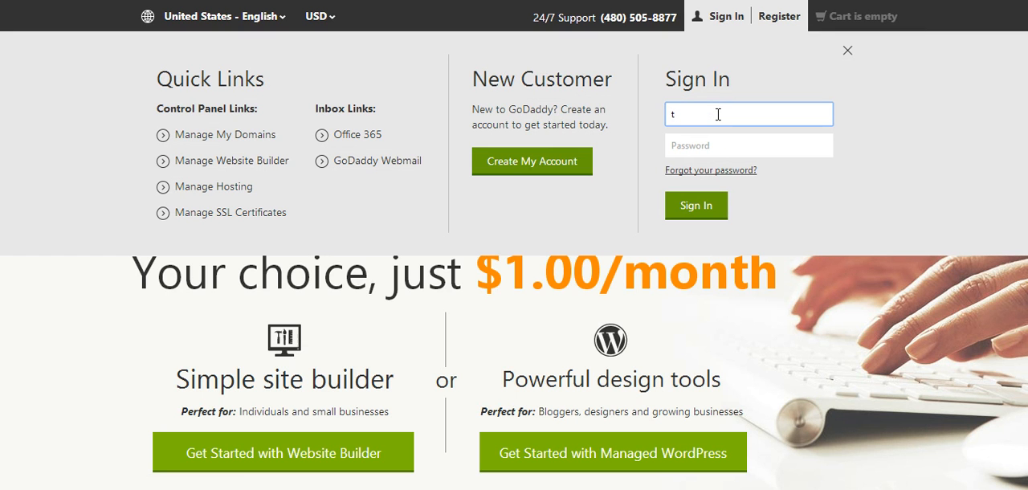
text(pflanz)
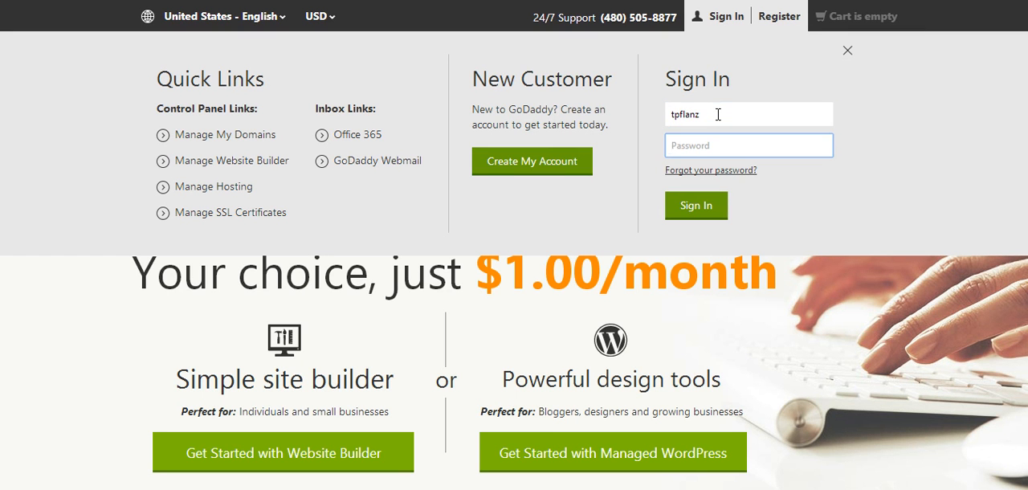
text(password)
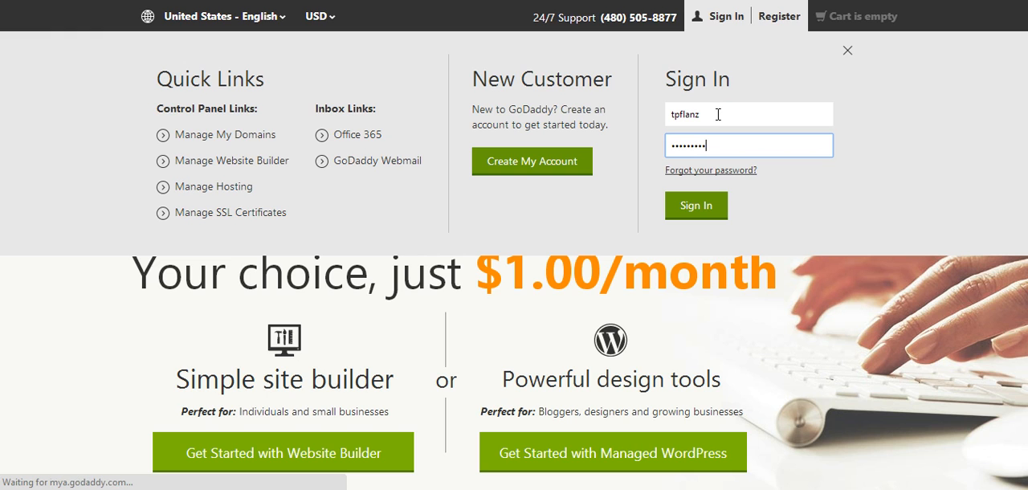
Step: Submit the login, then choose Manage My Domains from My Account's quick links
click(696, 205)
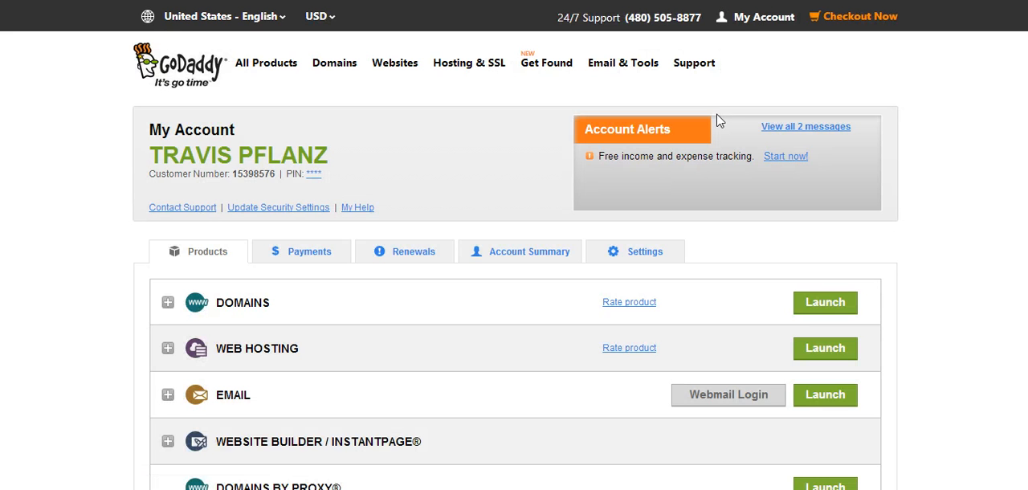
mouse_move(210, 323)
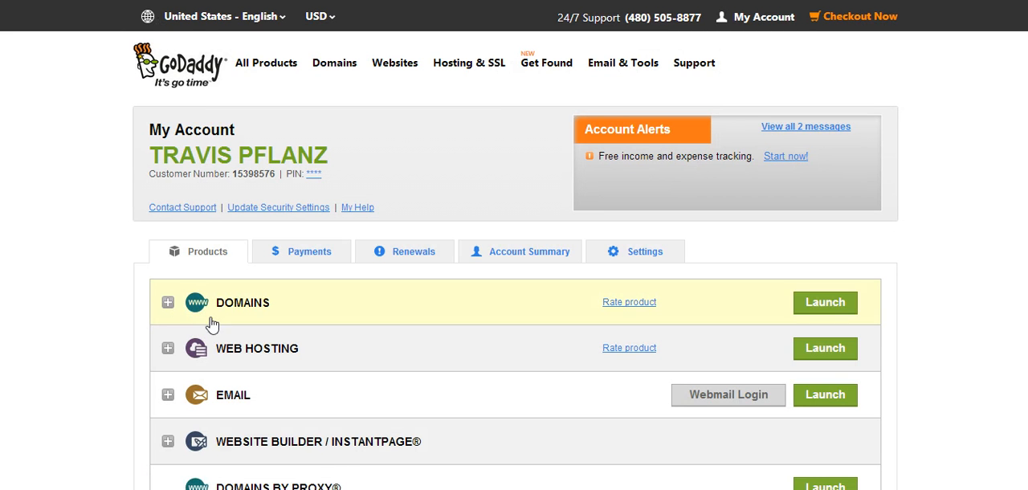
mouse_move(835, 37)
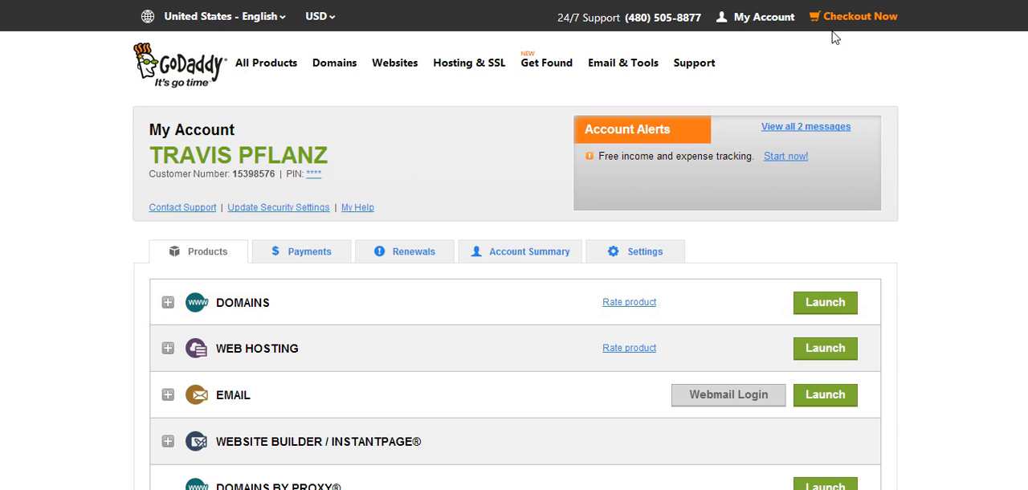
click(762, 16)
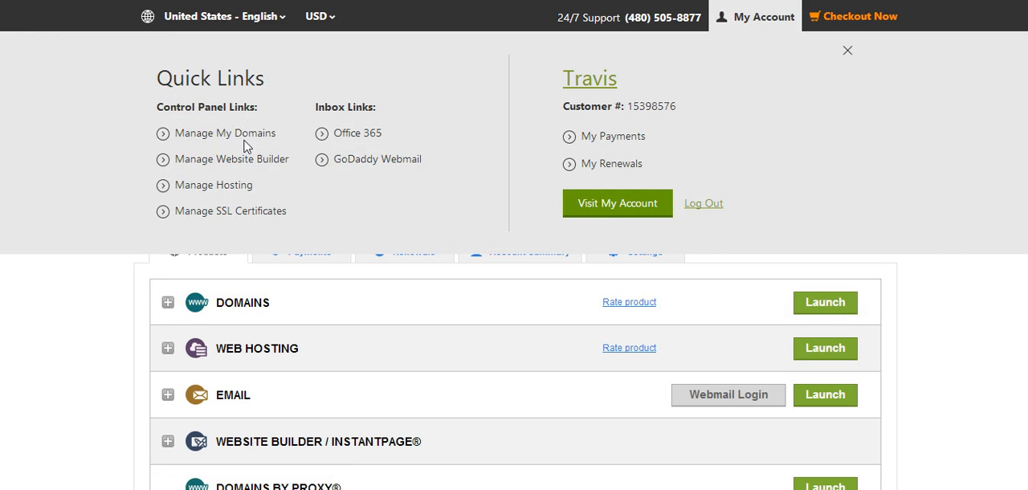
click(227, 133)
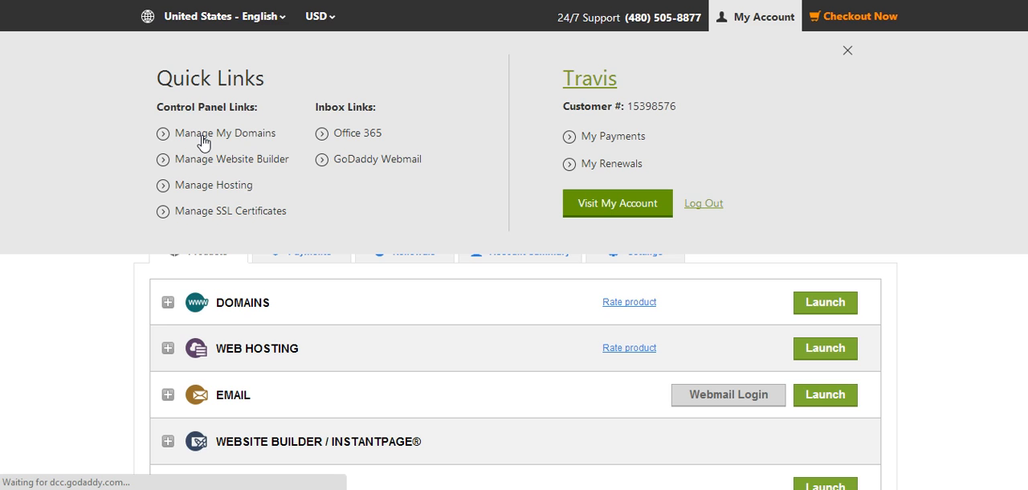
Step: Open the 30-domain list and scroll down to WORDPRESSSEOSETUP.COM
click(230, 132)
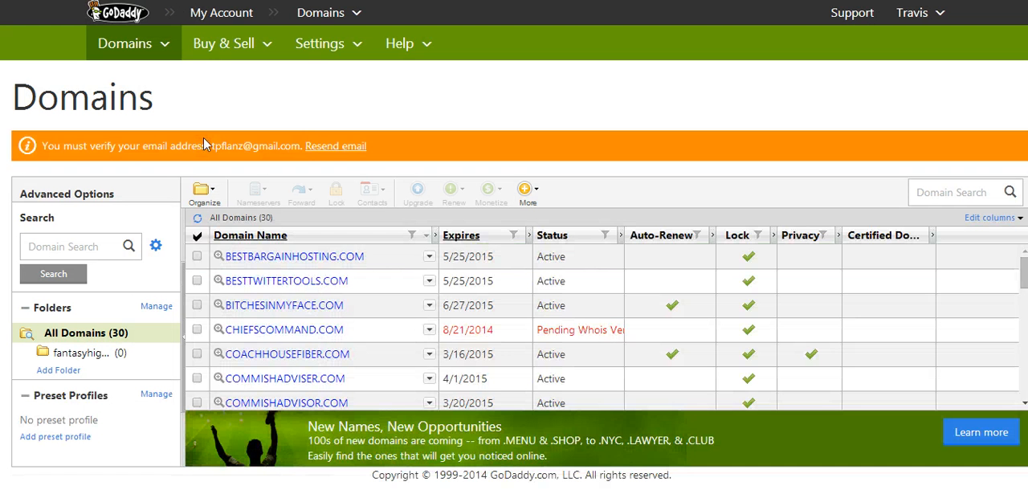
mouse_move(359, 243)
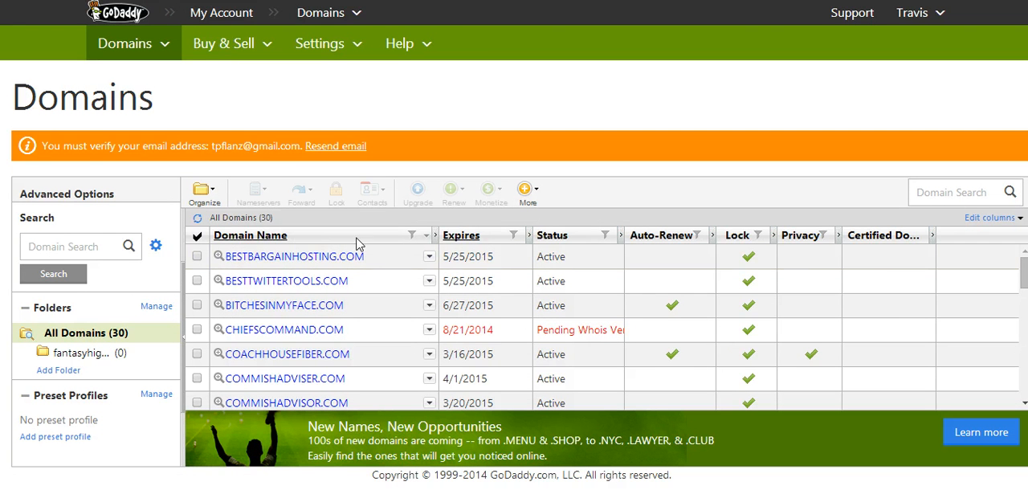
scroll(down, 3)
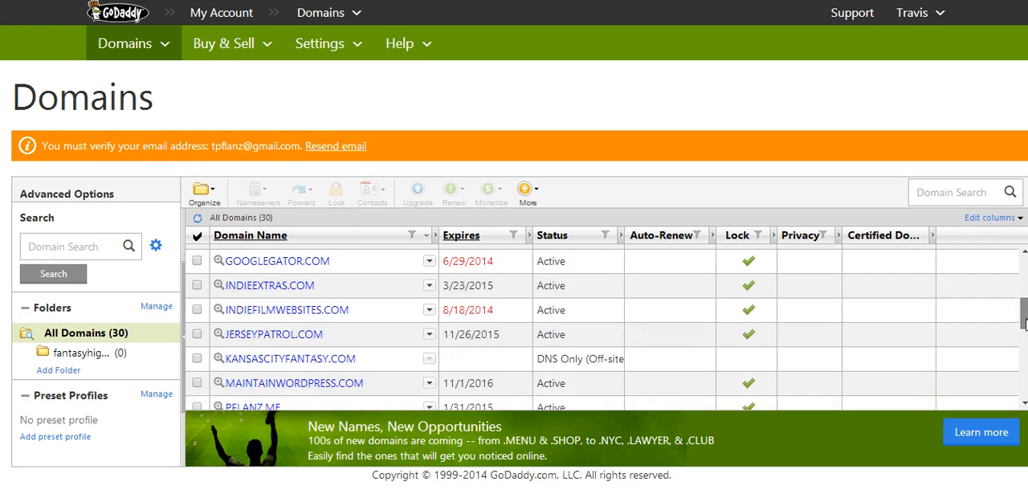
scroll(down, 3)
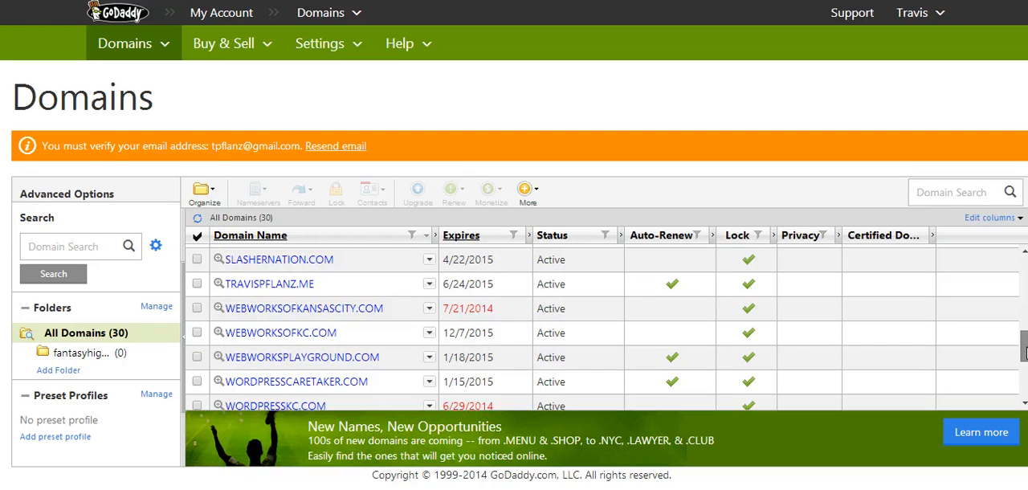
scroll(down, 3)
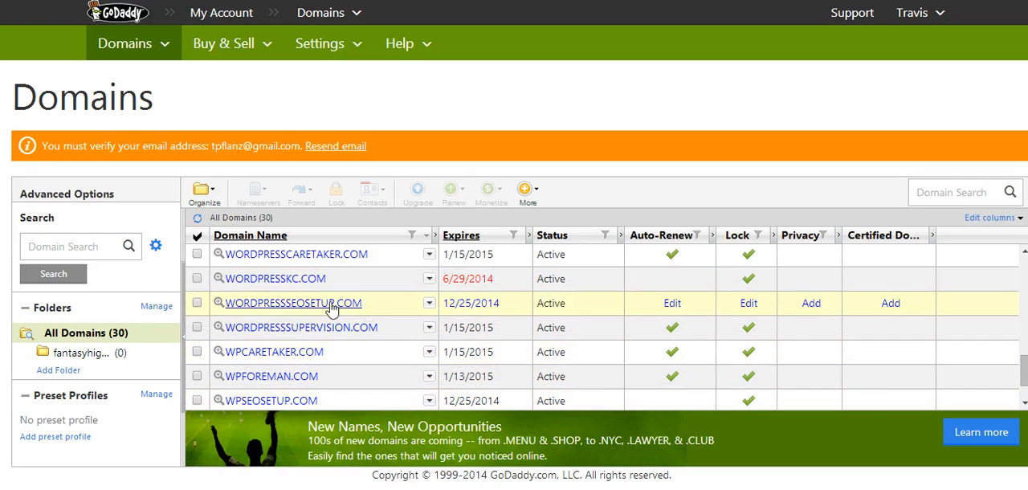
Step: Open the domain details page for WORDPRESSSEOSETUP.COM
click(292, 303)
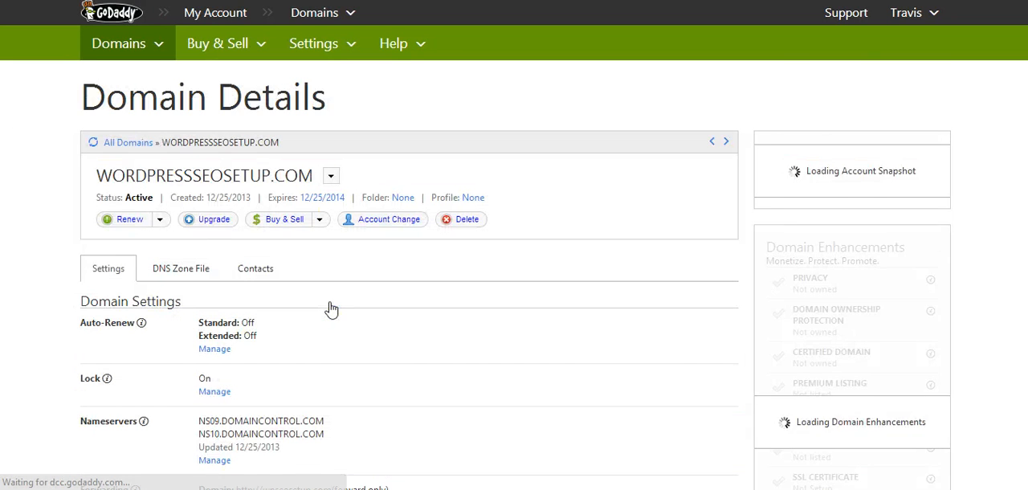
scroll(down, 3)
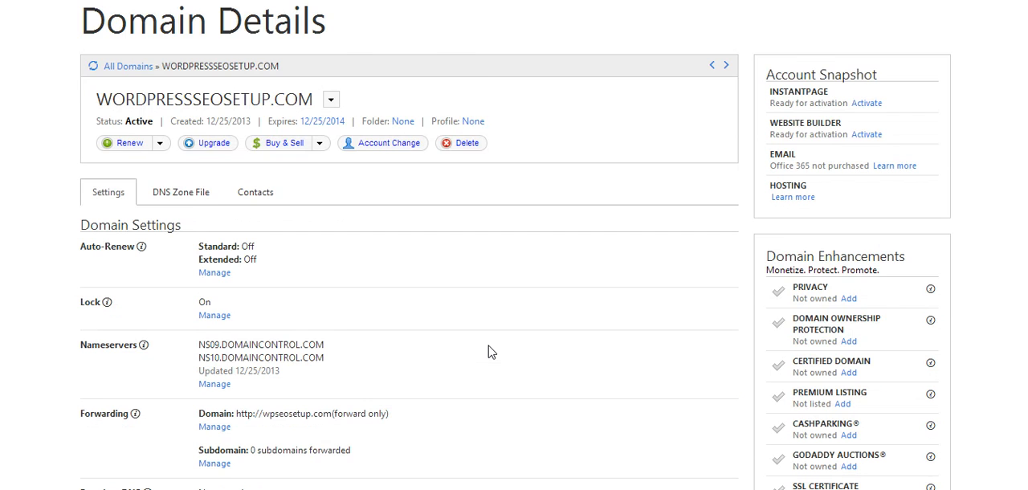
scroll(down, 3)
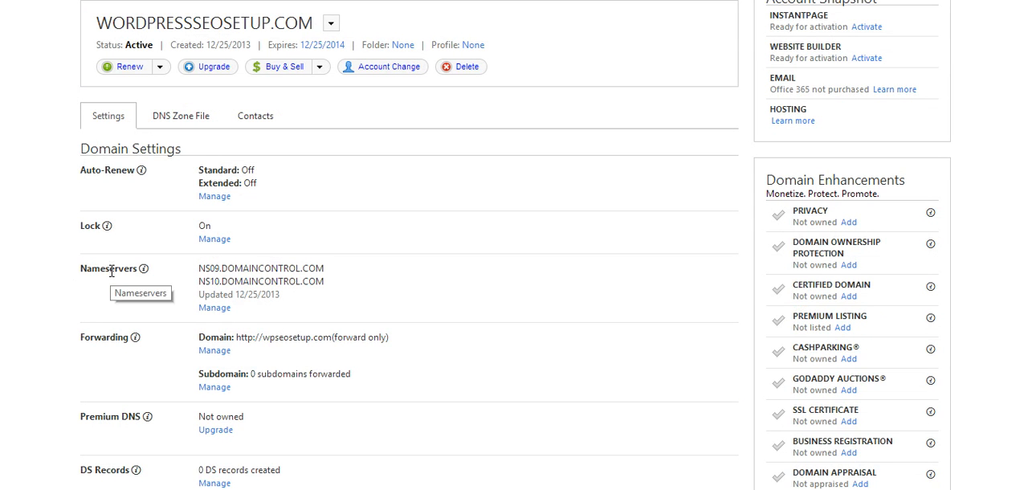
click(214, 309)
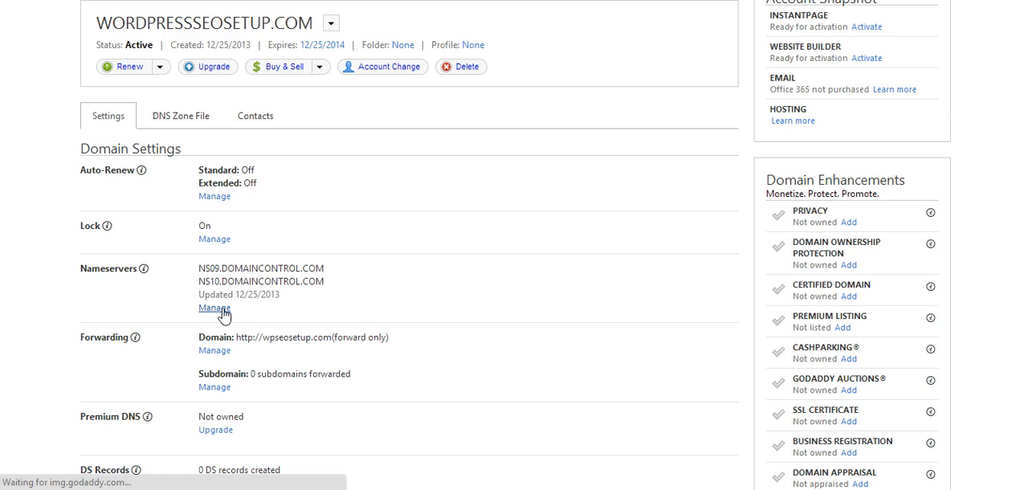
Step: Switch the Nameservers setting to Custom and bring up the custom nameserver entry form
click(213, 308)
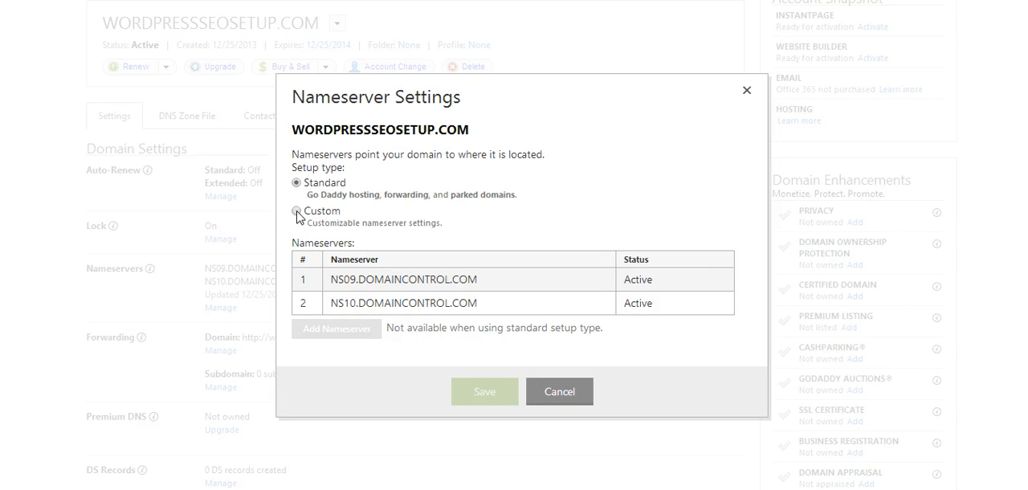
click(296, 213)
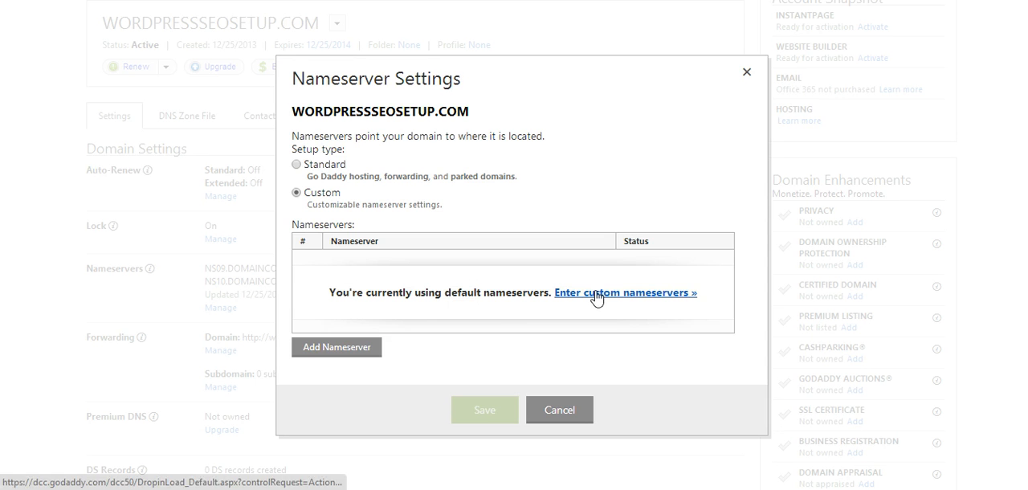
click(625, 292)
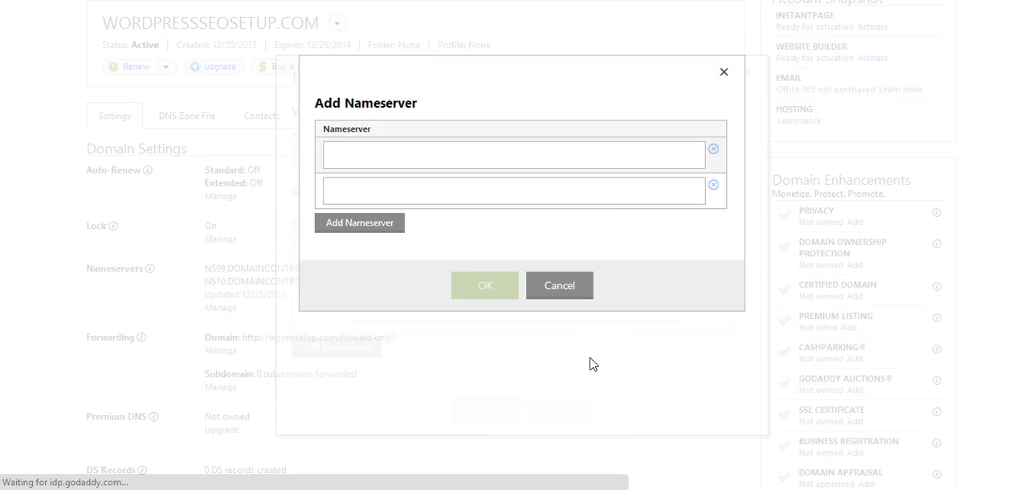
Step: Enter ns1.webworksofkc.com and ns2.webworksofkc.com in the Add Nameserver fields and confirm with OK
click(514, 154)
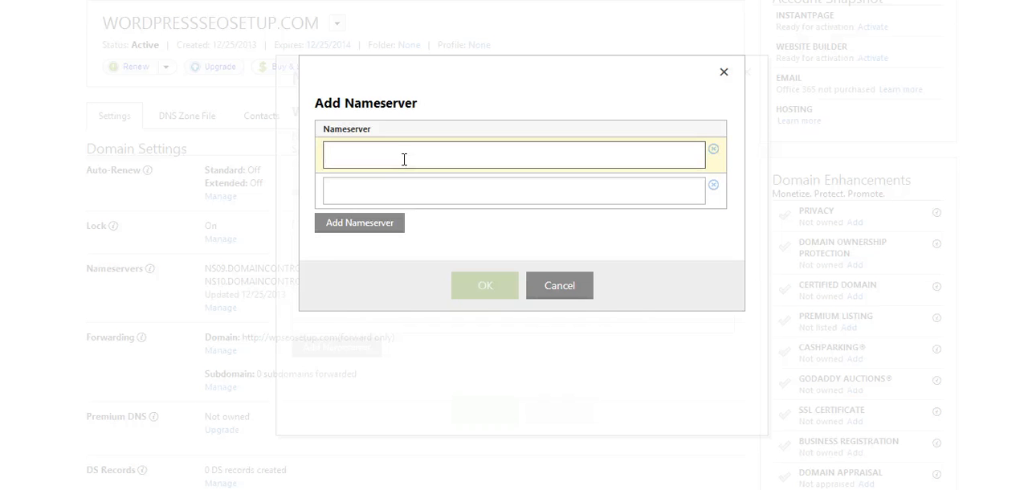
text(ns1)
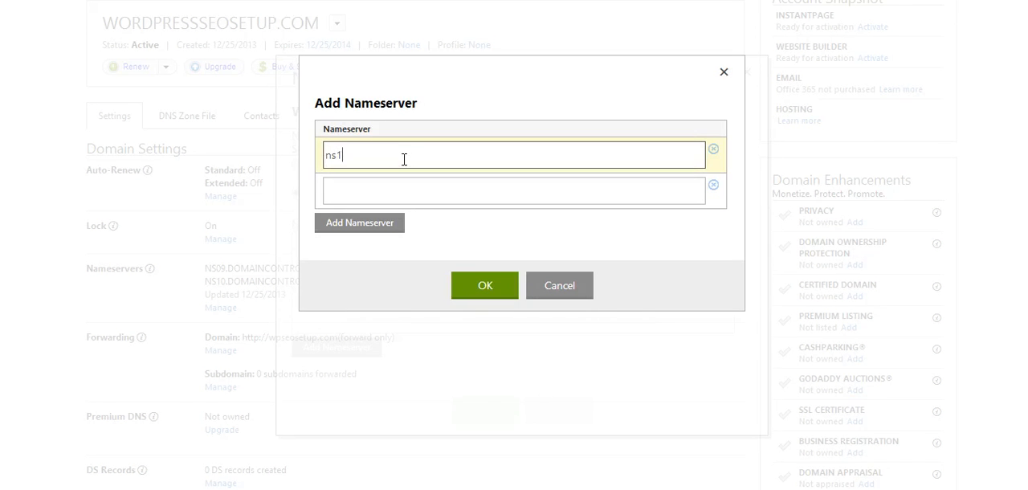
text(.)
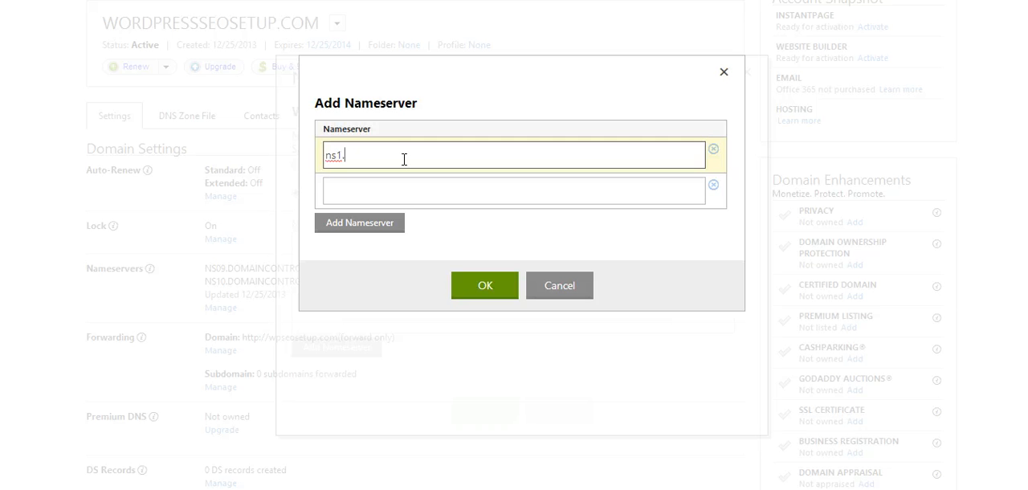
text(web)
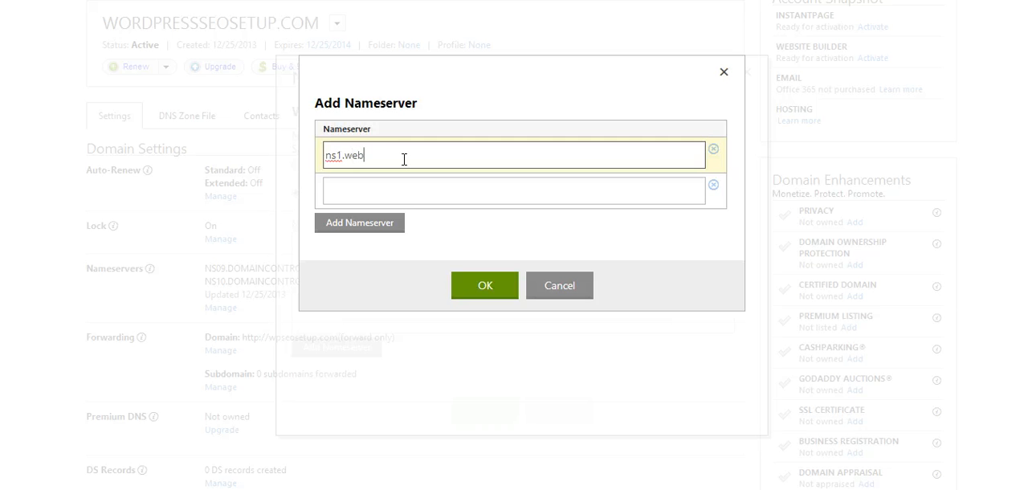
text(worksoftc.com)
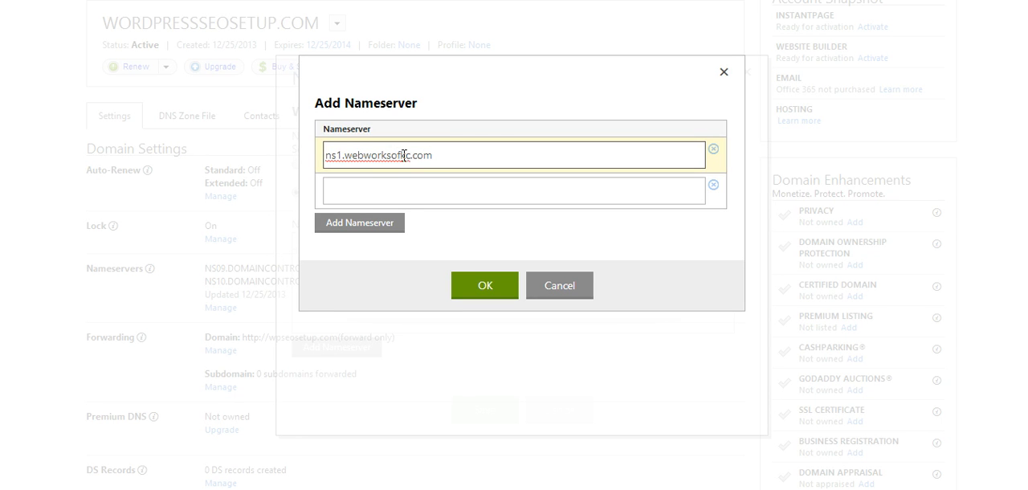
triple_click(377, 154)
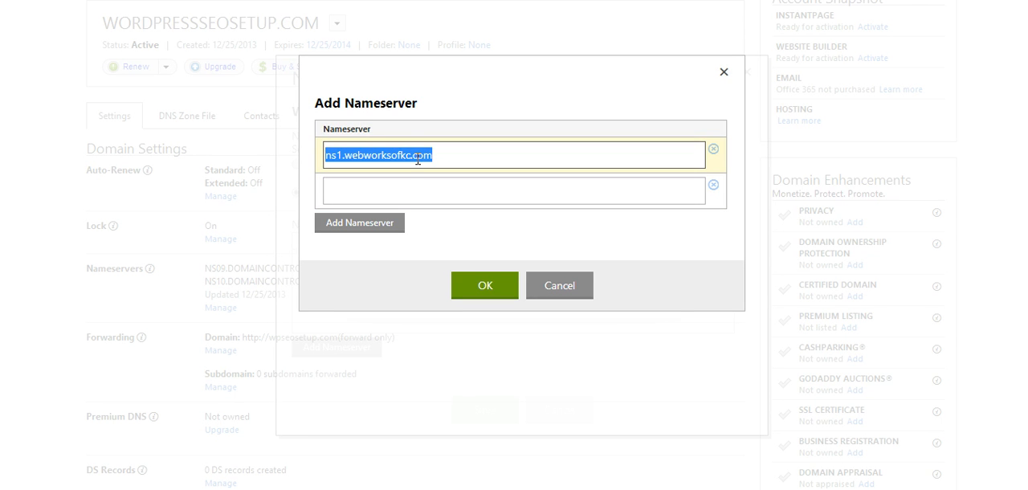
text(ns1.webworksofkc.com)
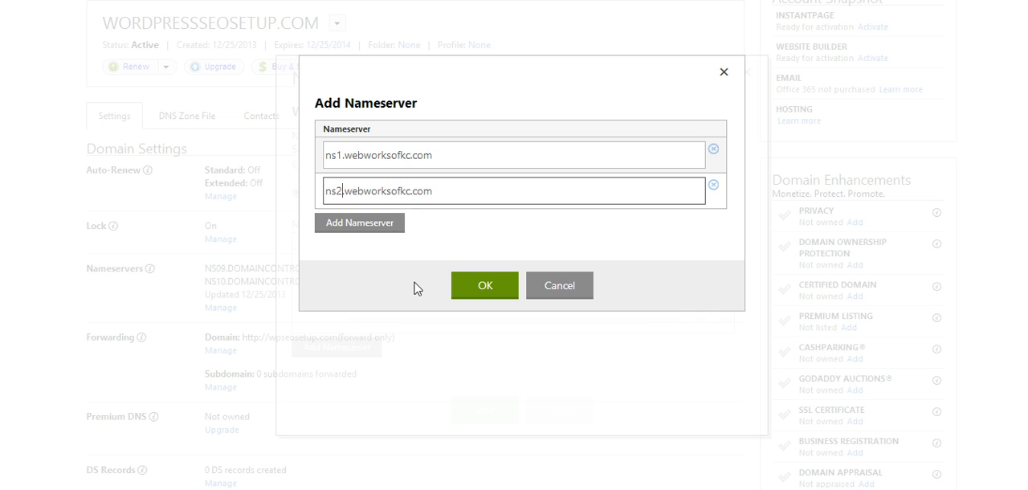
mouse_move(396, 276)
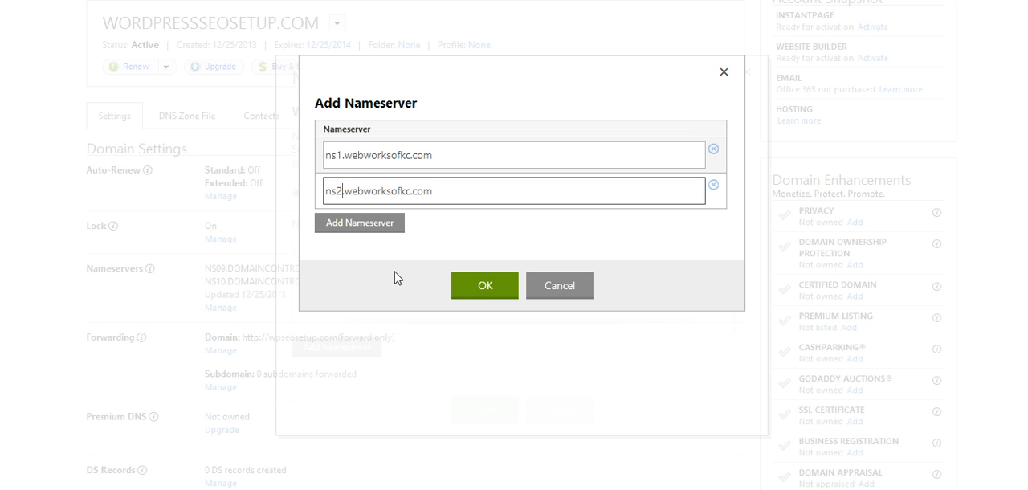
click(485, 285)
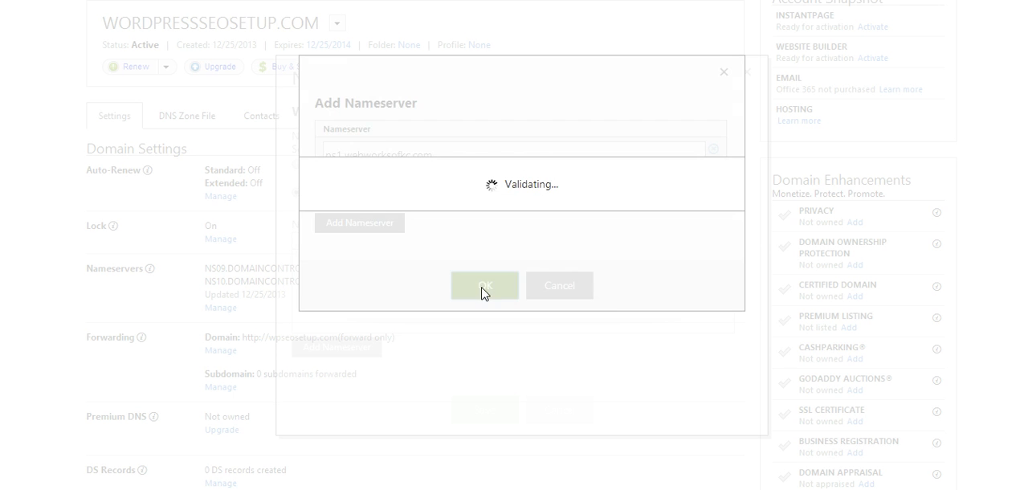
Step: Save the Nameserver Settings dialog to submit the change request
click(484, 285)
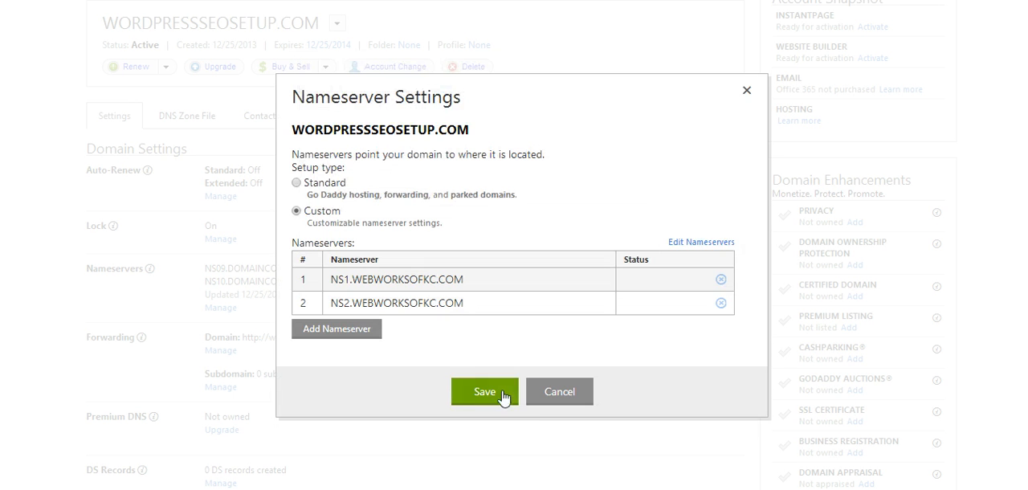
click(484, 392)
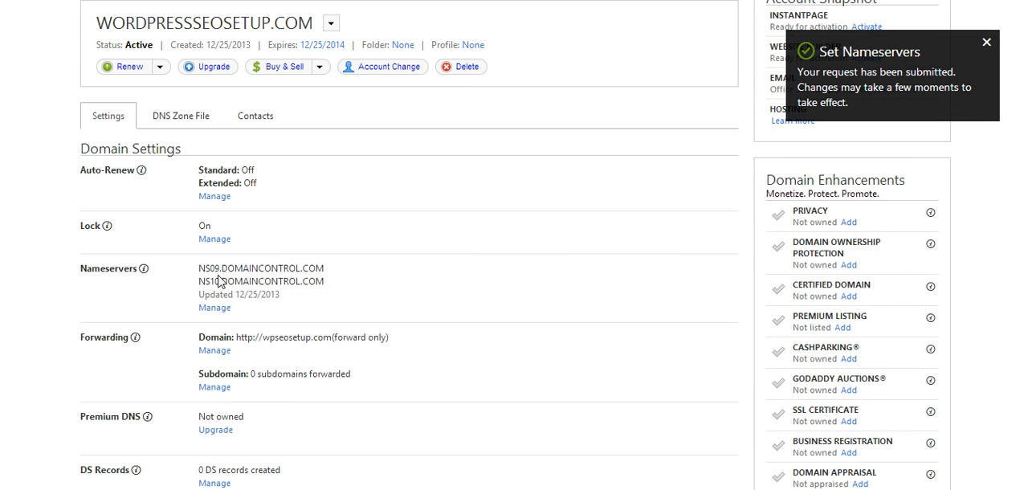
mouse_move(283, 282)
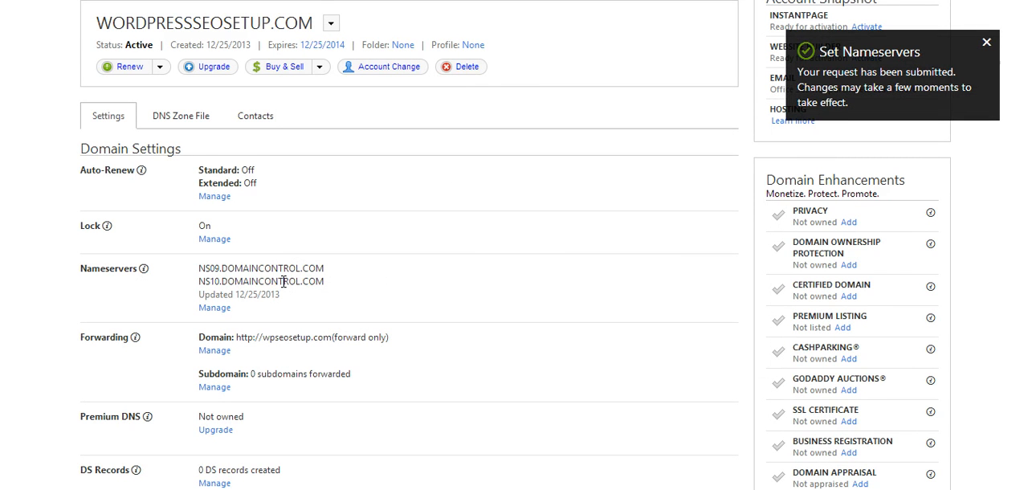
Step: Reload Domain Details to show NS1 and NS2.WEBWORKSOFKC.COM as nameservers
click(987, 42)
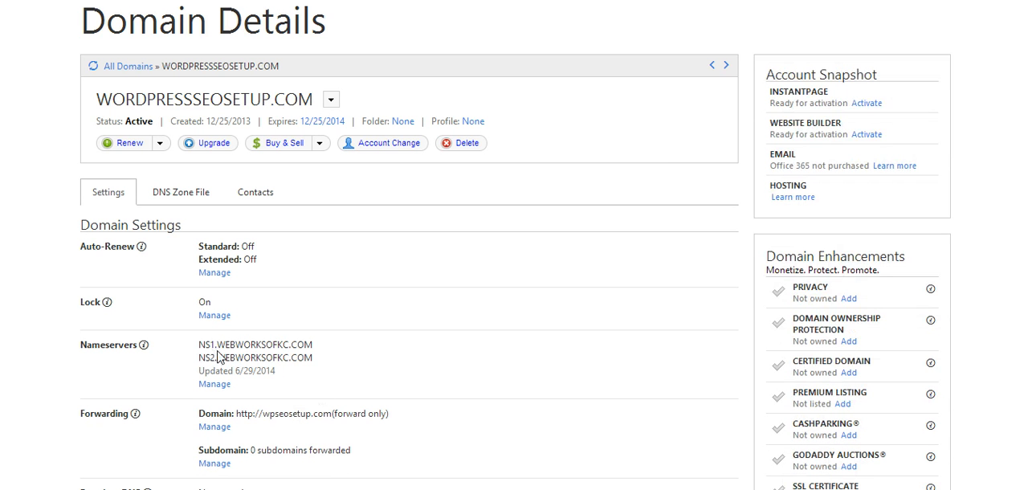
mouse_move(295, 355)
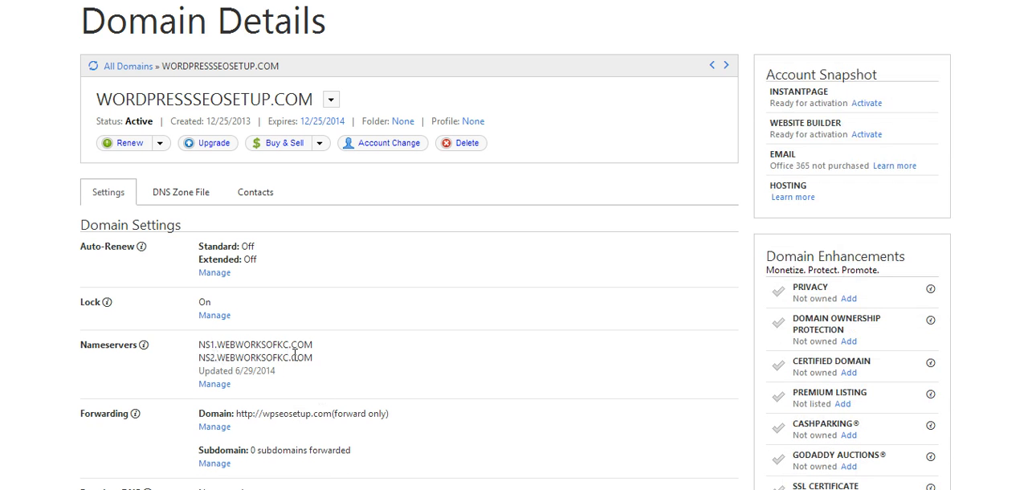